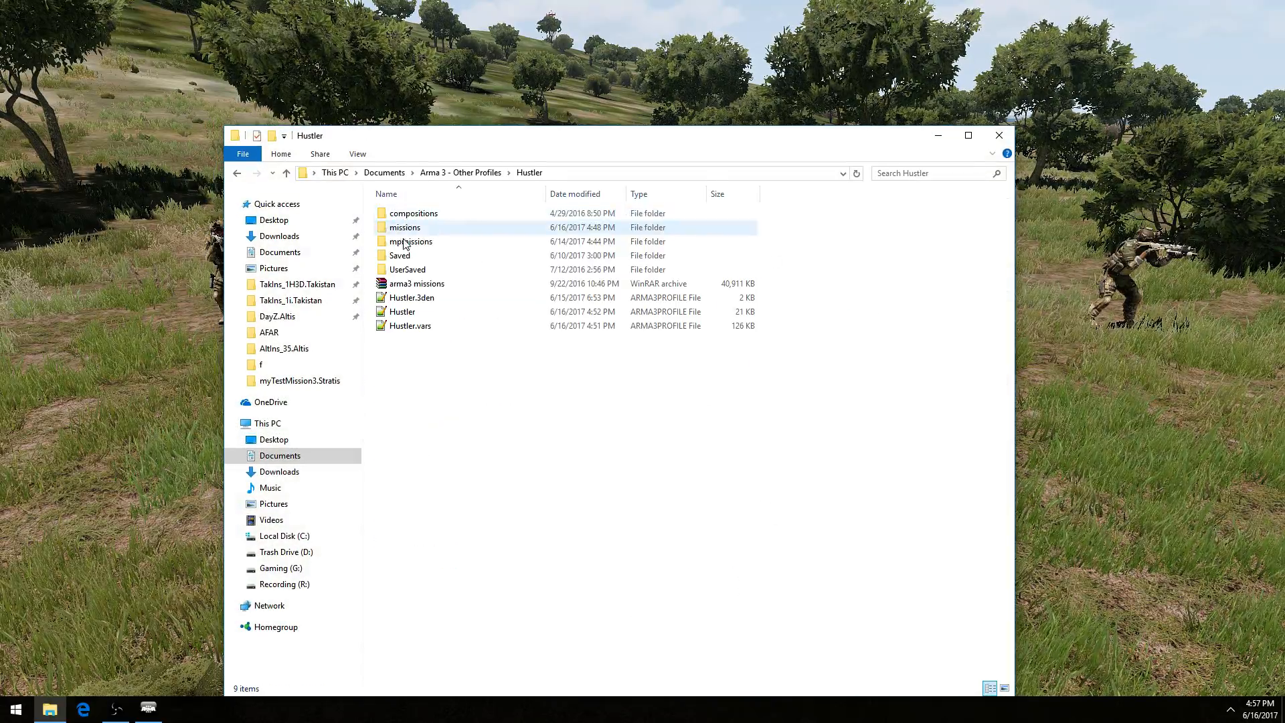
Open missions\myTestMission3.Stratis and select the initPlayerLocal script
{"action": "double_click", "coordinate": [406, 227]}
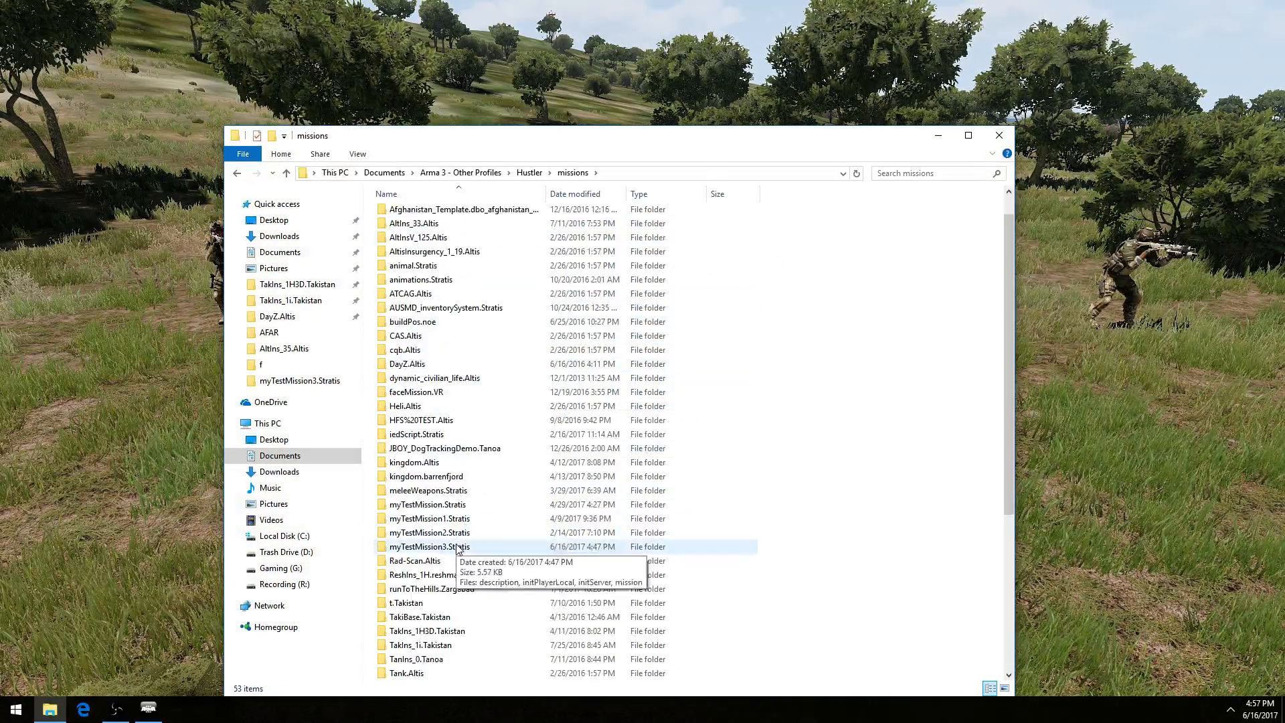
{"action": "double_click", "coordinate": [430, 546]}
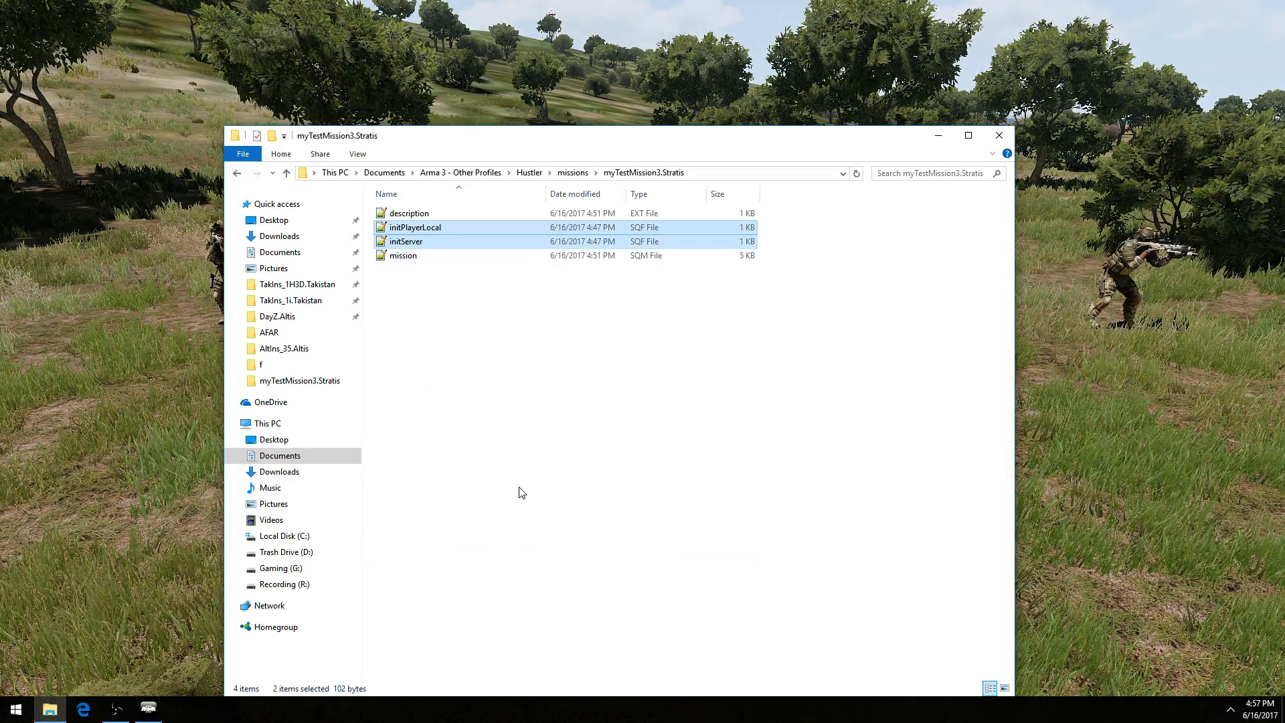
{"action": "mouse_move", "coordinate": [445, 346]}
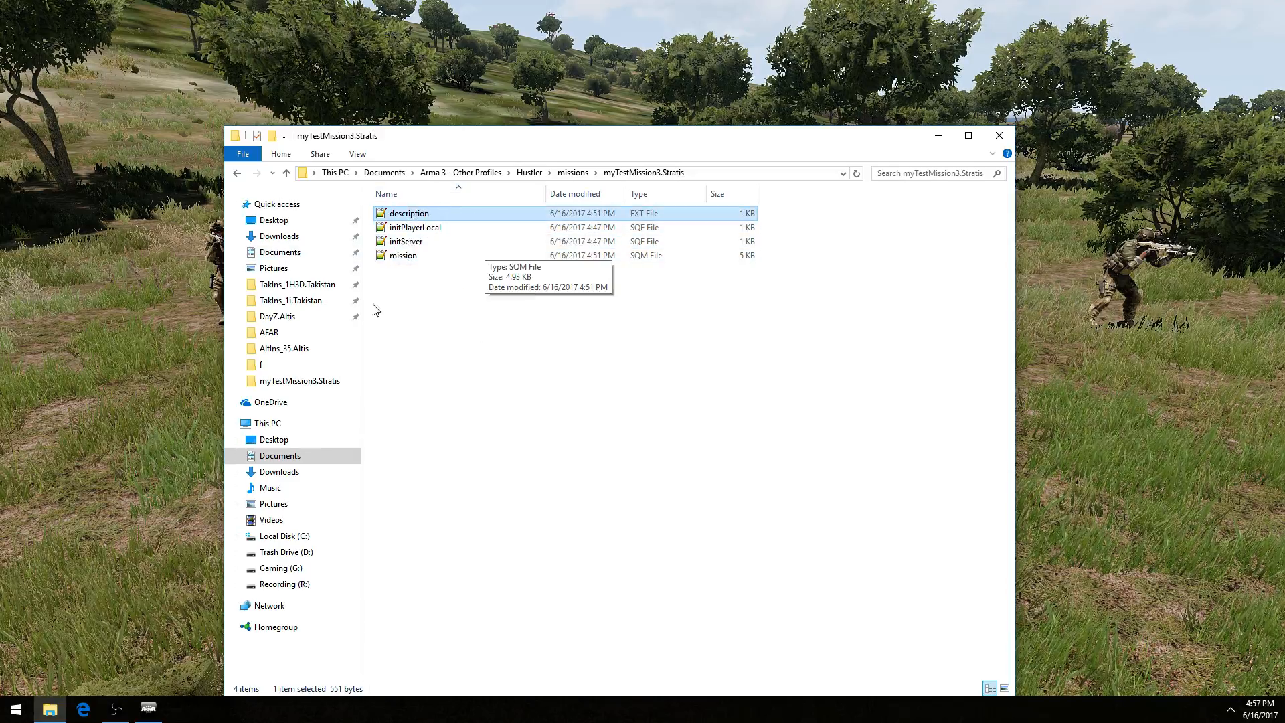
{"action": "mouse_move", "coordinate": [431, 235]}
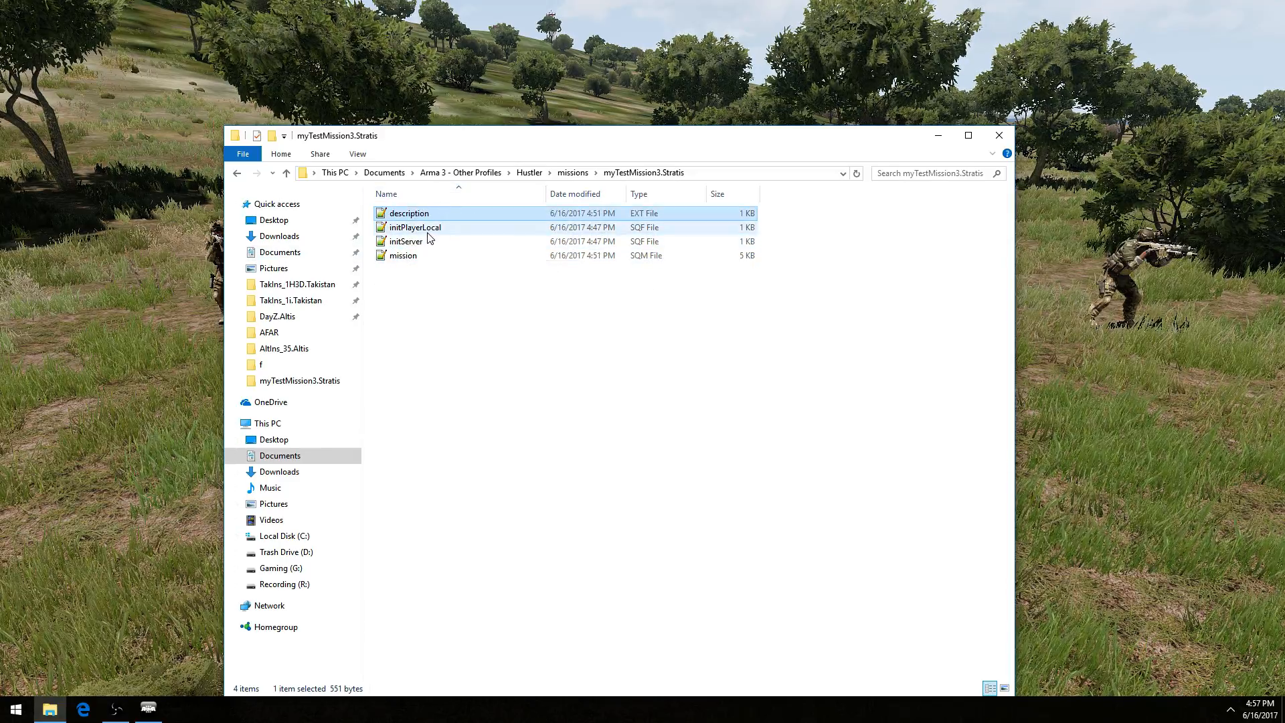
{"action": "left_click", "coordinate": [414, 227]}
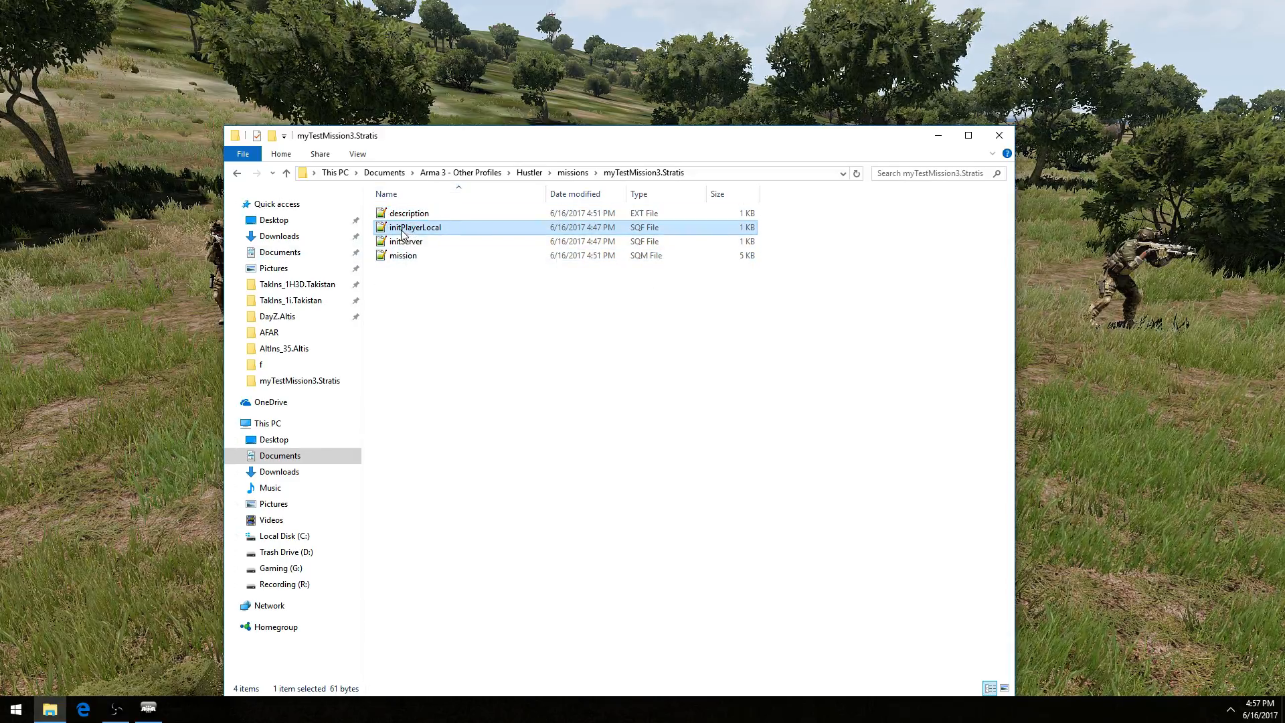
Open initPlayerLocal.sqf in Notepad++ for review
{"action": "double_click", "coordinate": [412, 227]}
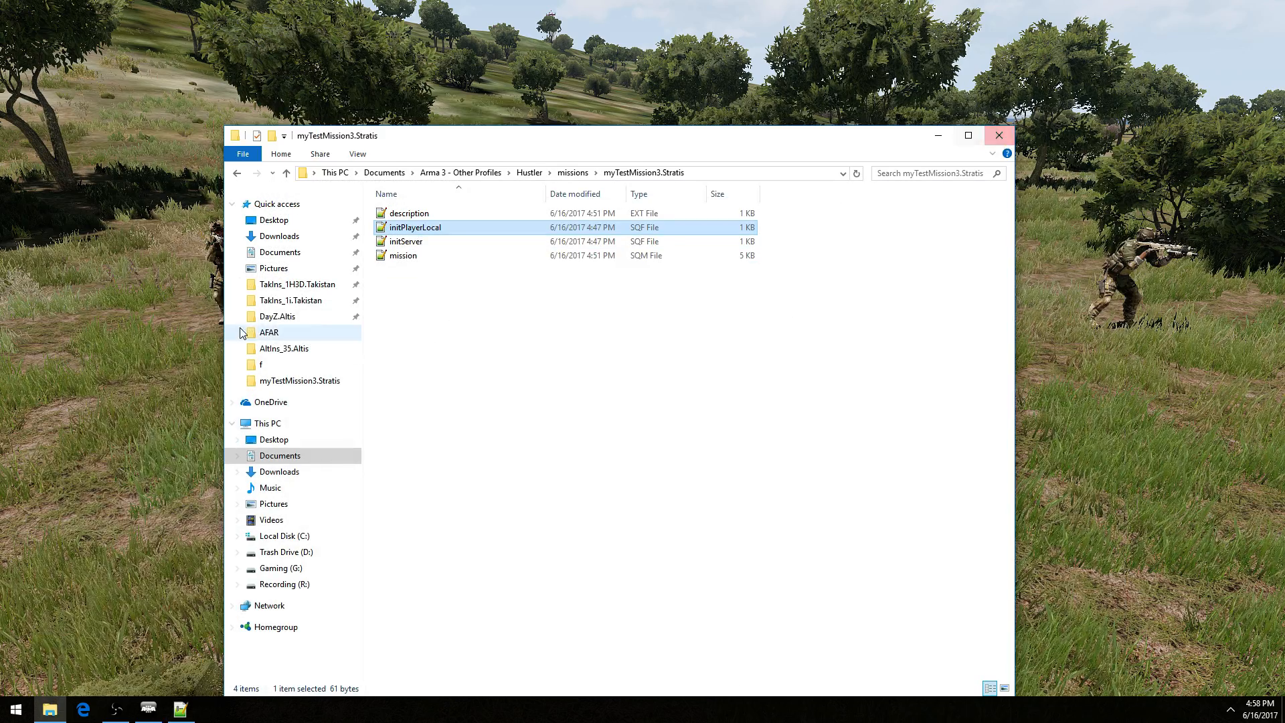
Open initServer.sqf in Notepad++ and select its BIS_fnc_dynamicGroups initialize line
{"action": "left_click", "coordinate": [405, 241]}
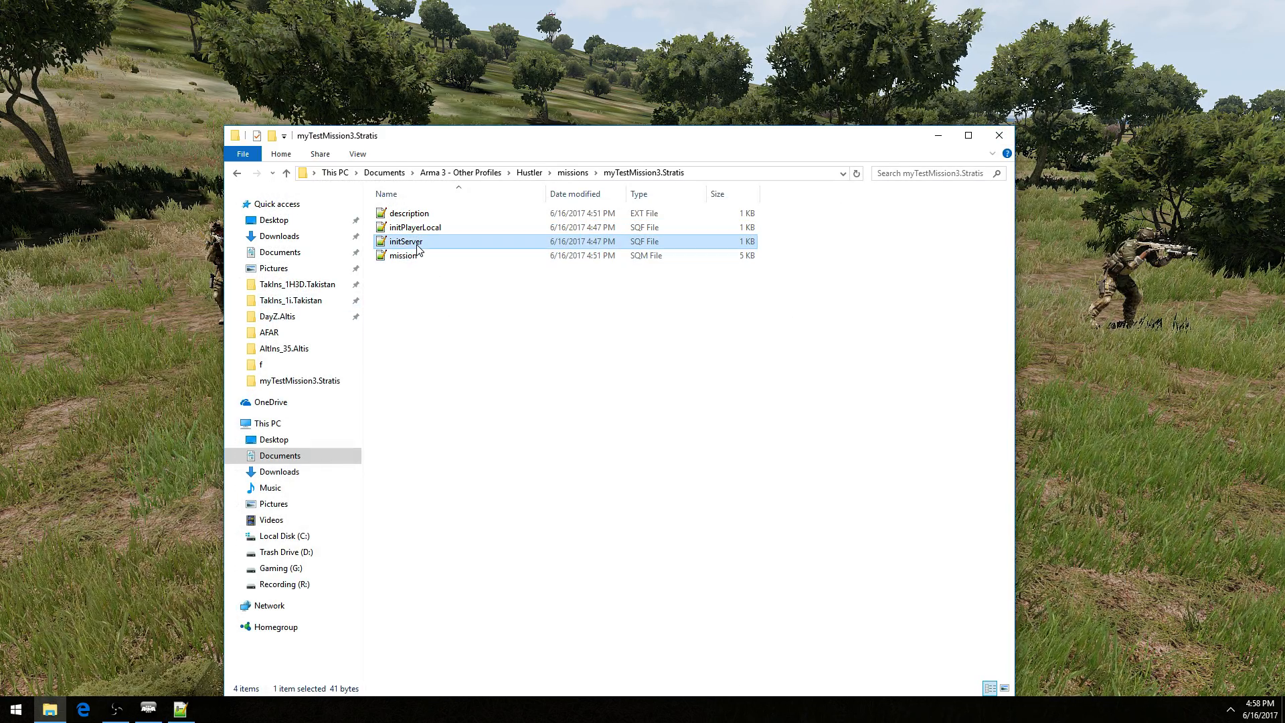
{"action": "double_click", "coordinate": [405, 241]}
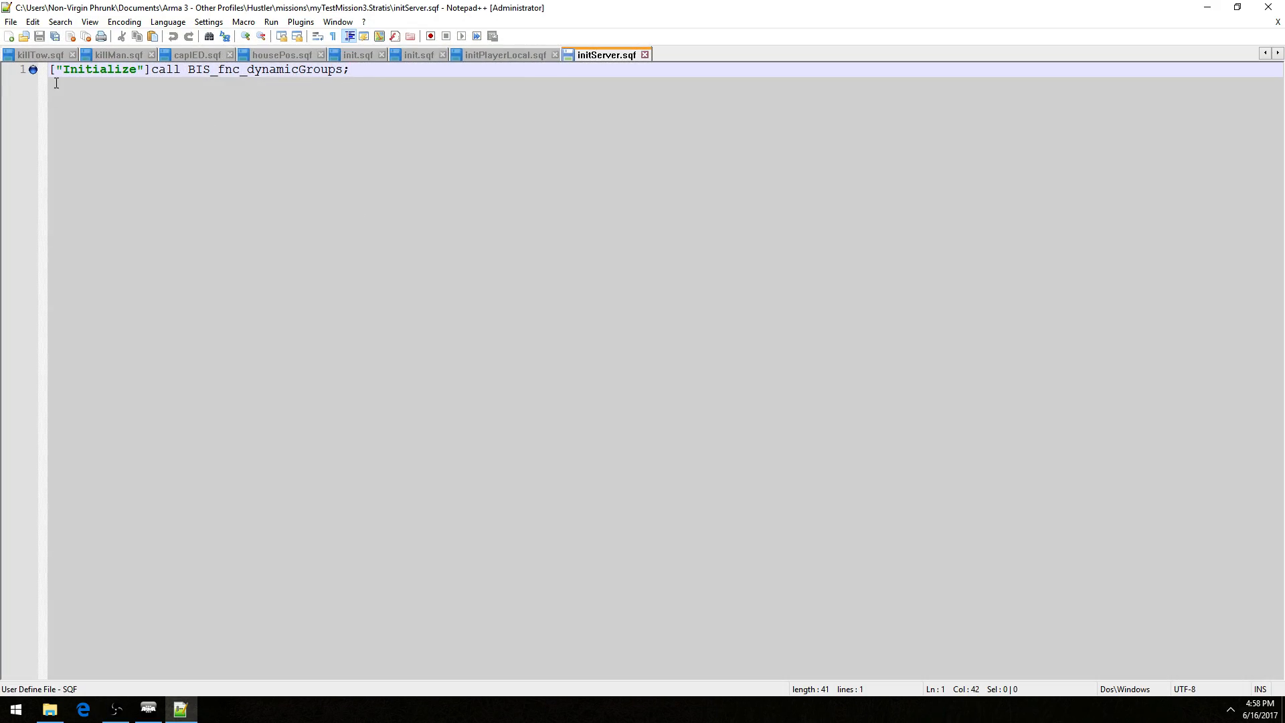
{"action": "key", "text": "Ctrl+a"}
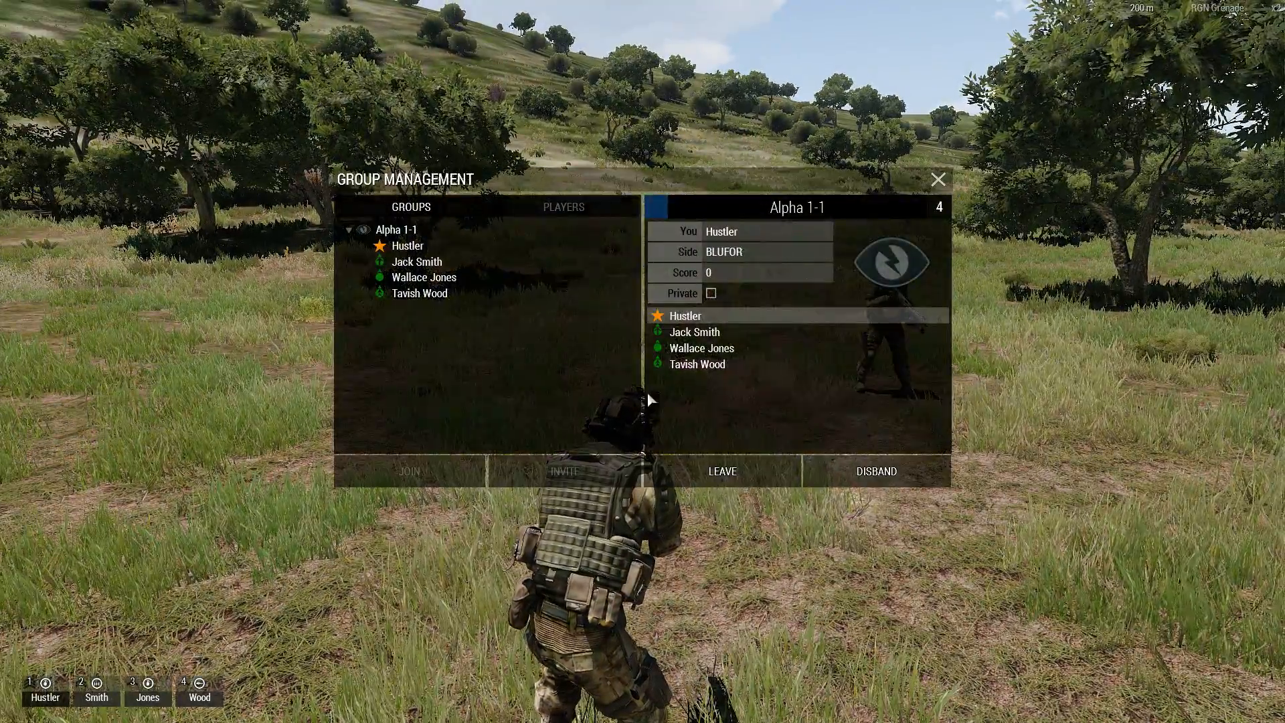
{"action": "mouse_move", "coordinate": [879, 471]}
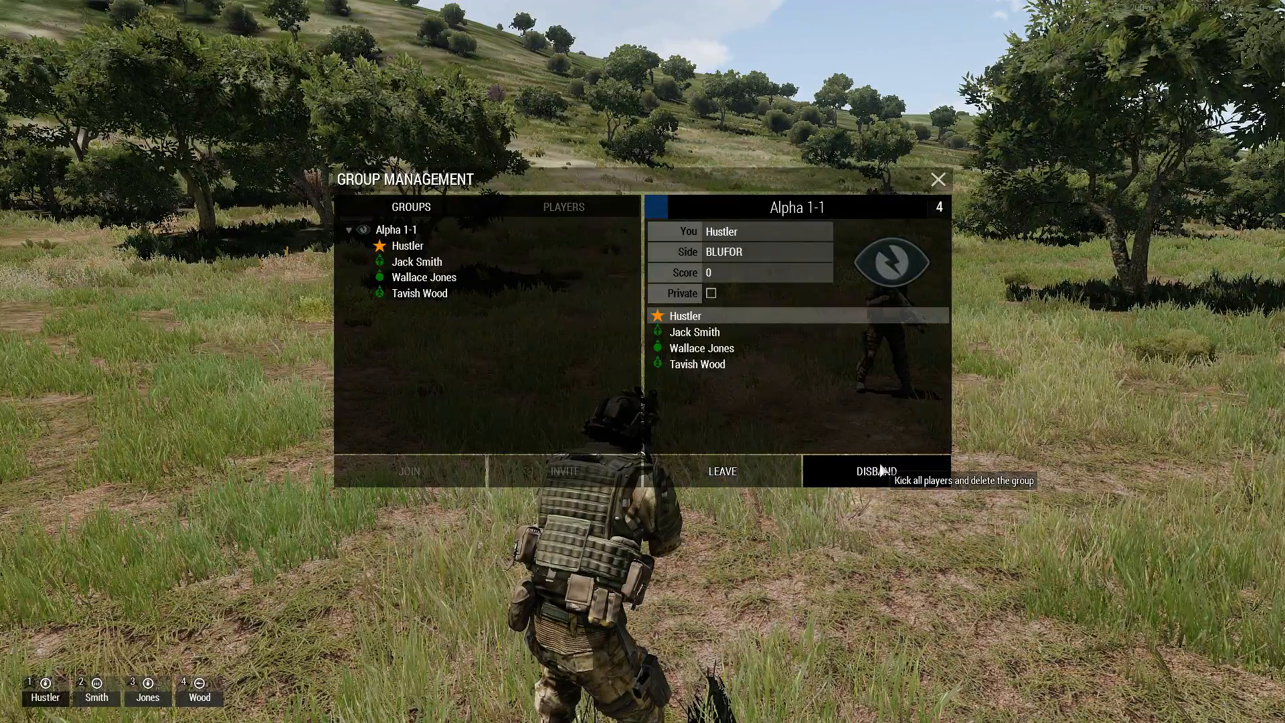
{"action": "mouse_move", "coordinate": [722, 471]}
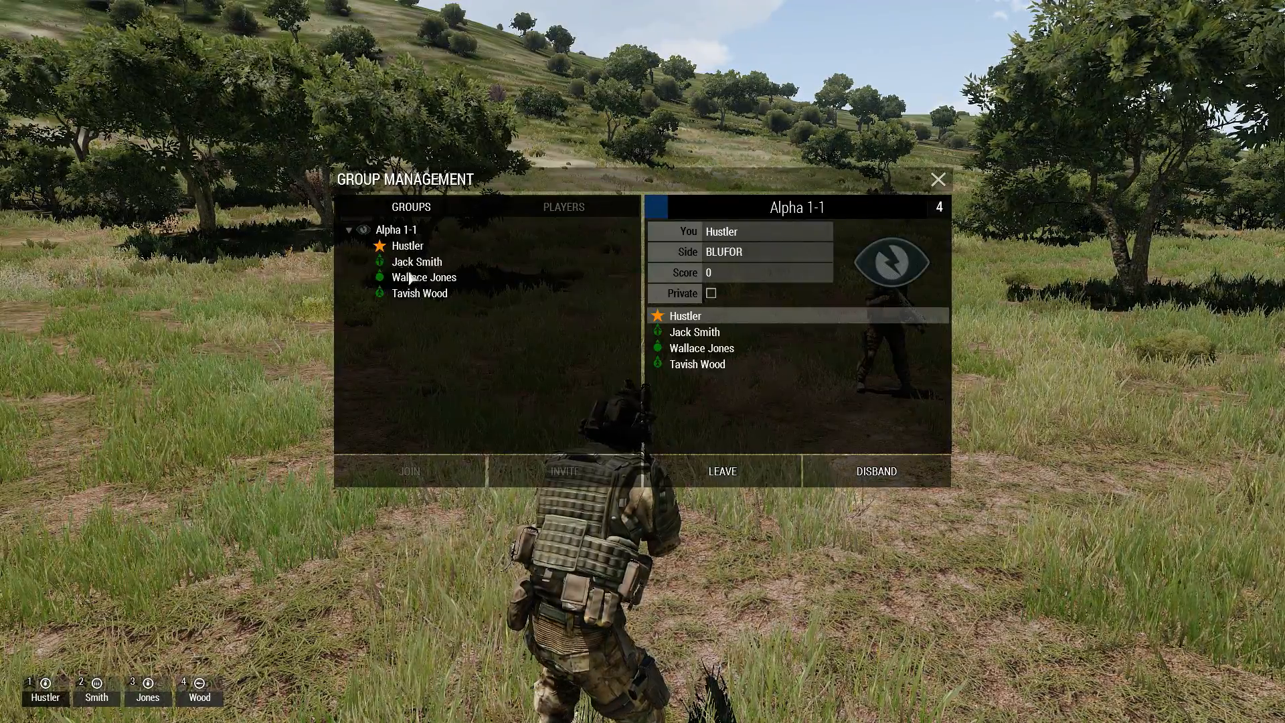
{"action": "mouse_move", "coordinate": [722, 472]}
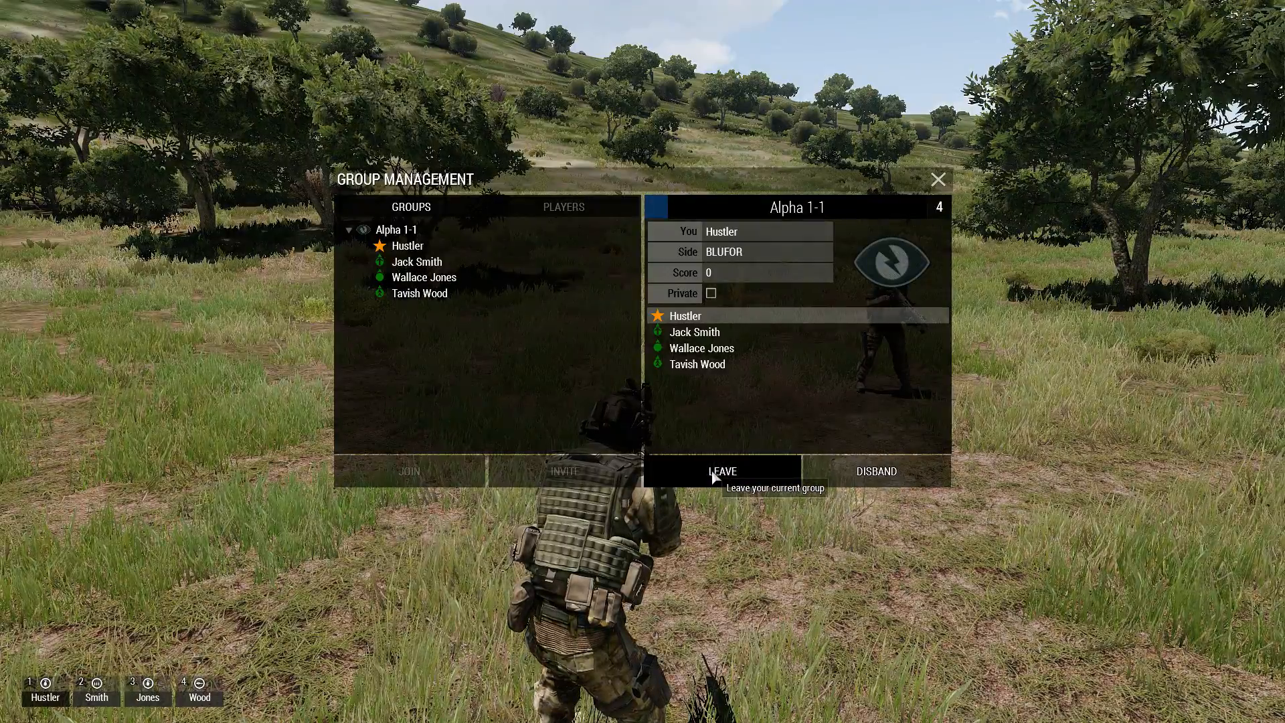
Leave Alpha 1-1, create the one-person group Alpha 1-2, and close Group Management
{"action": "left_click", "coordinate": [722, 471]}
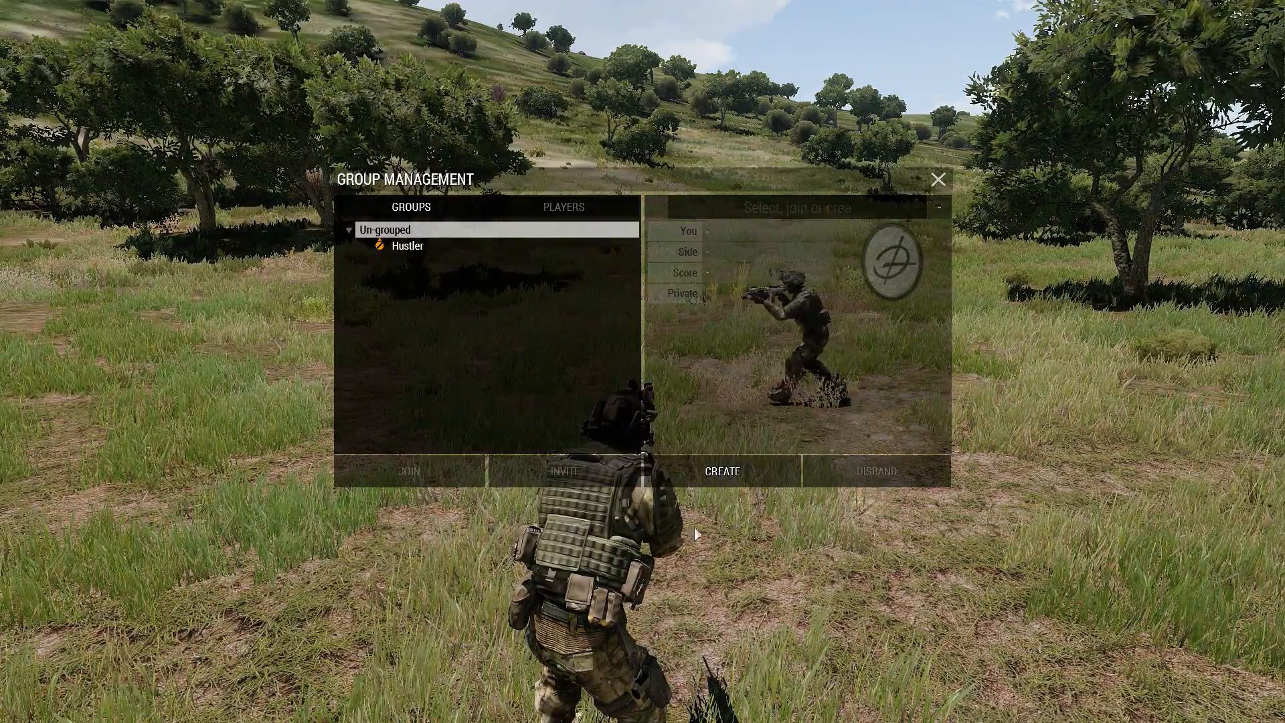
{"action": "left_click", "coordinate": [722, 471]}
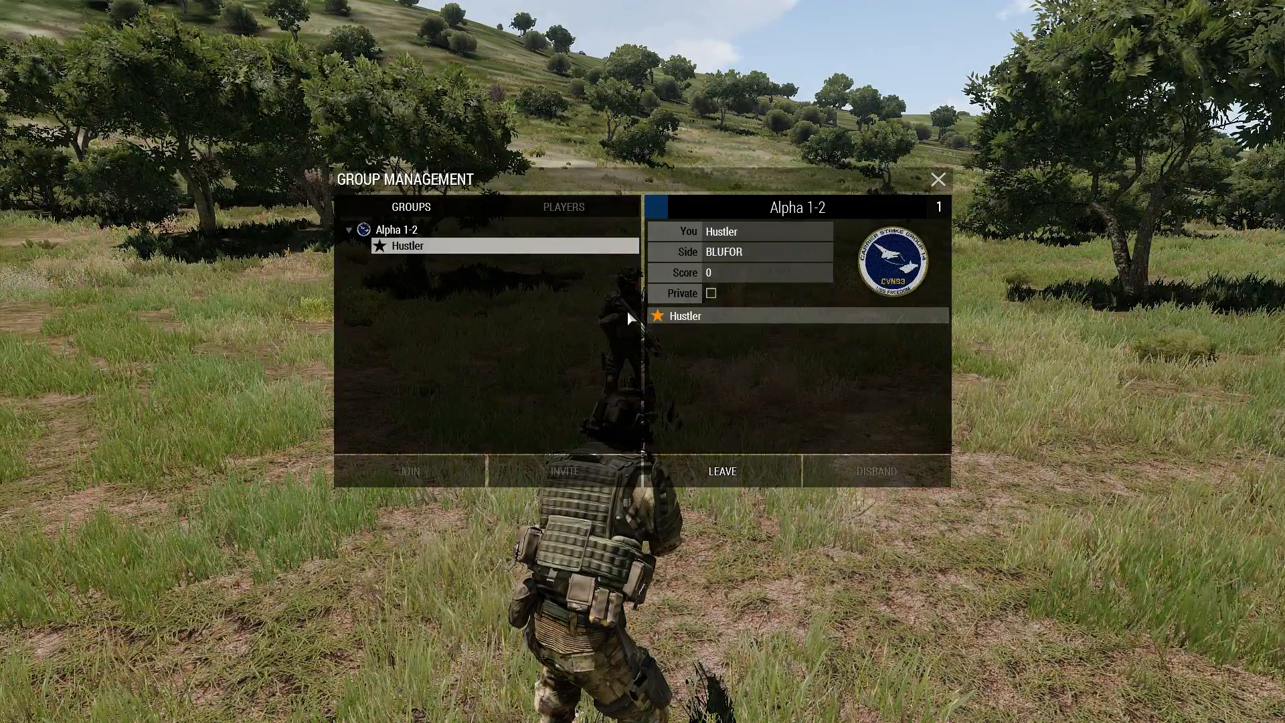
{"action": "left_click", "coordinate": [940, 180]}
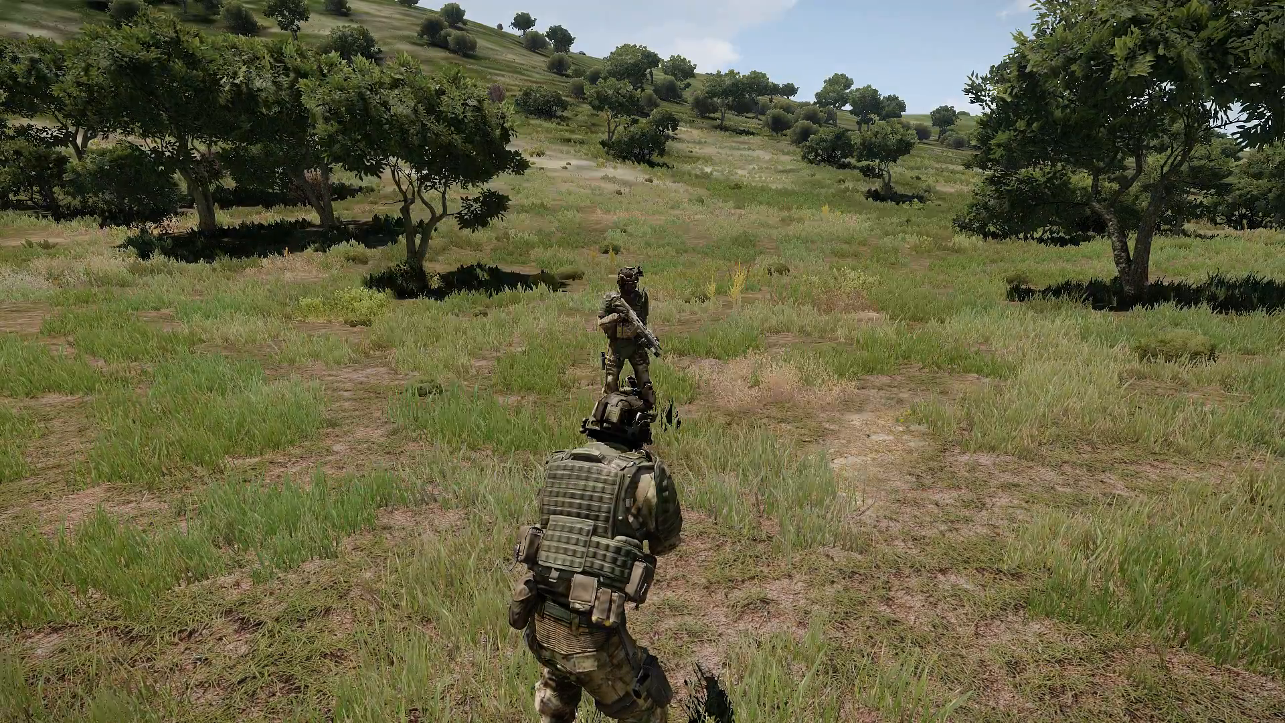